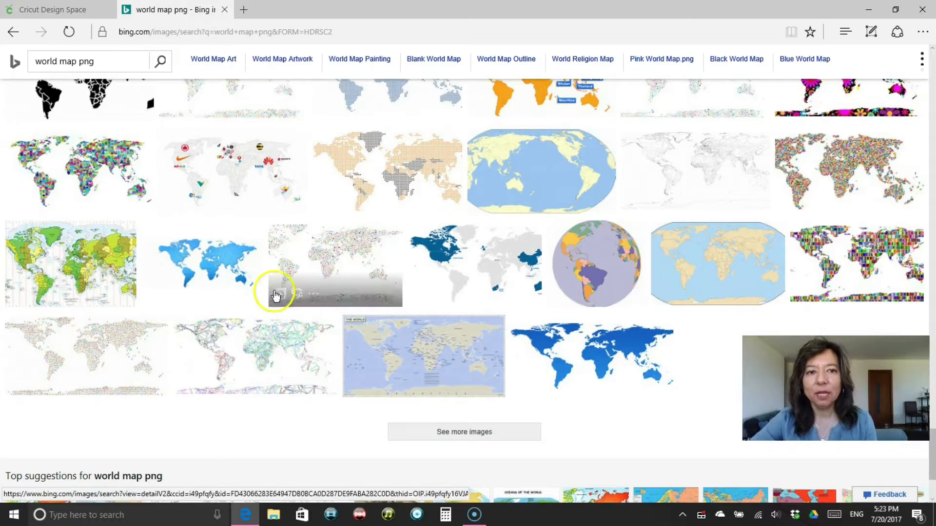
pyautogui.moveTo(242, 259)
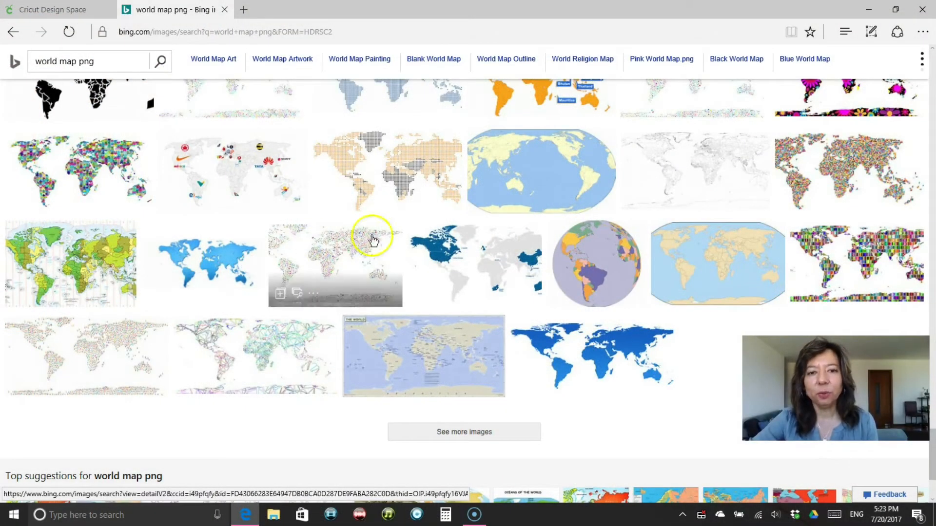
pyautogui.moveTo(632, 241)
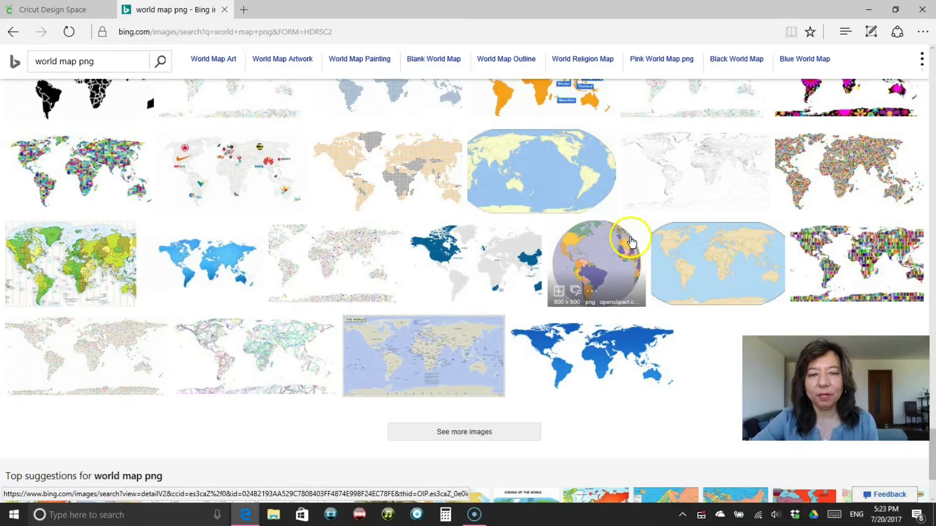
# Step: Start a new image upload and choose the grey world map file from the computer
pyautogui.scroll(-3)
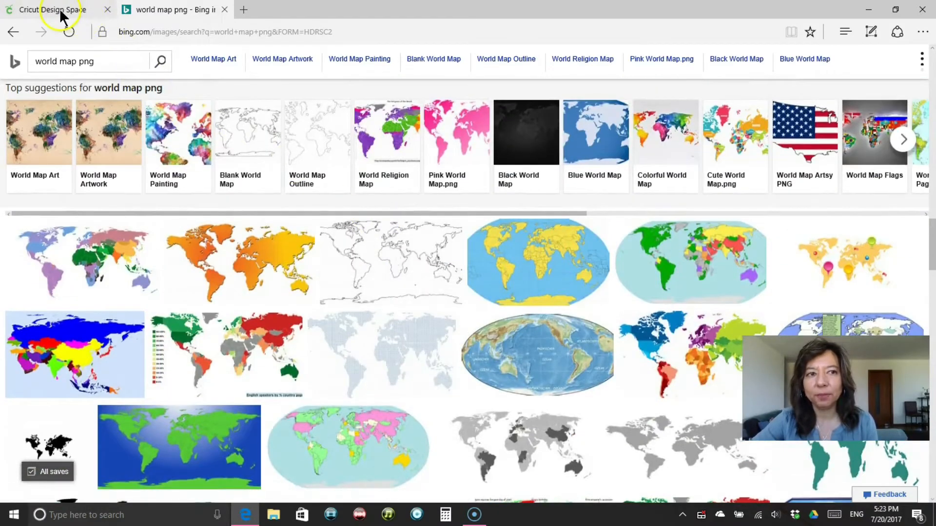
pyautogui.click(52, 10)
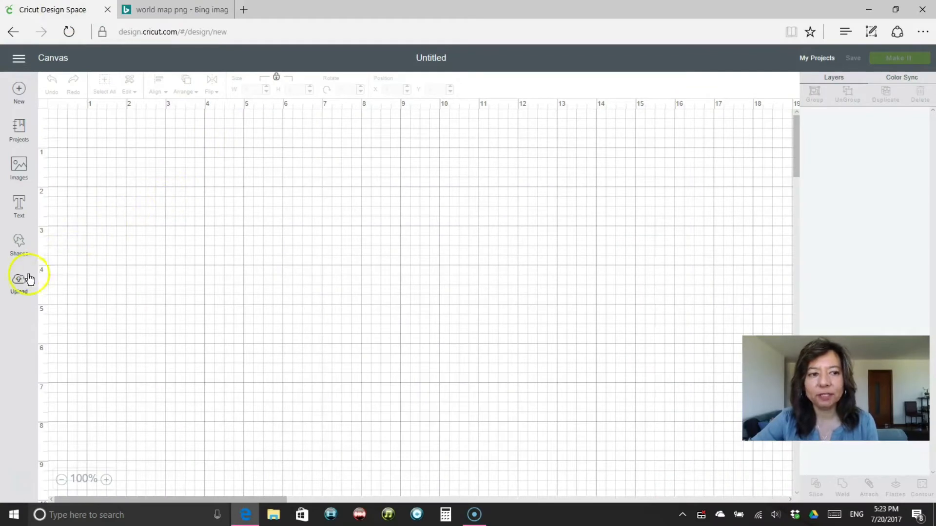
pyautogui.click(19, 280)
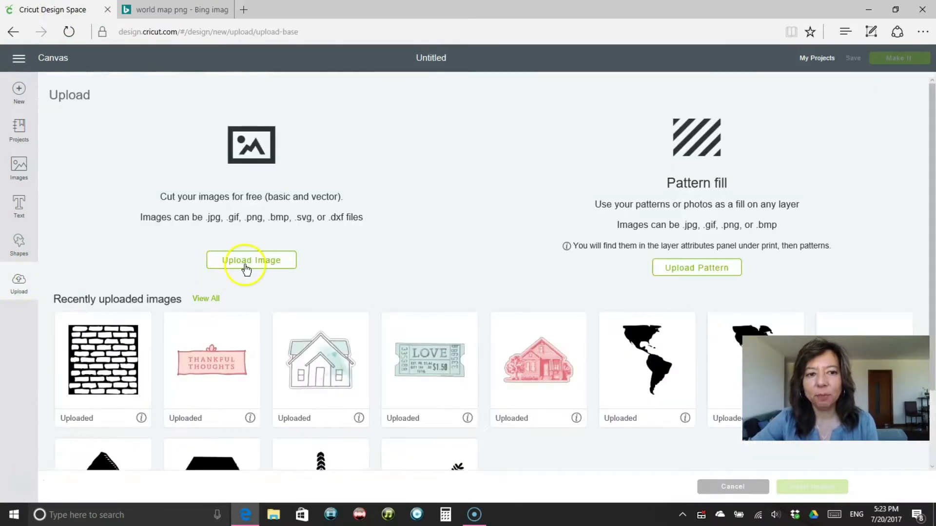
pyautogui.moveTo(48, 275)
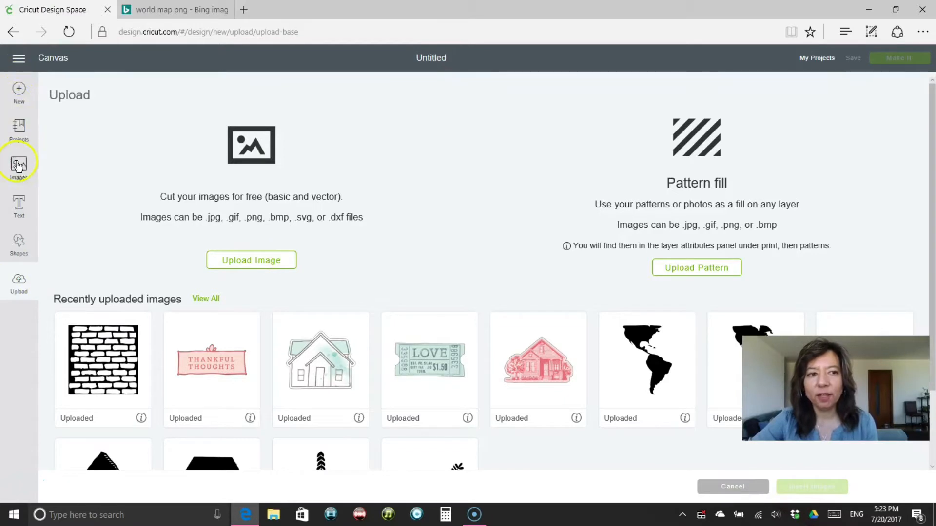
pyautogui.moveTo(19, 284)
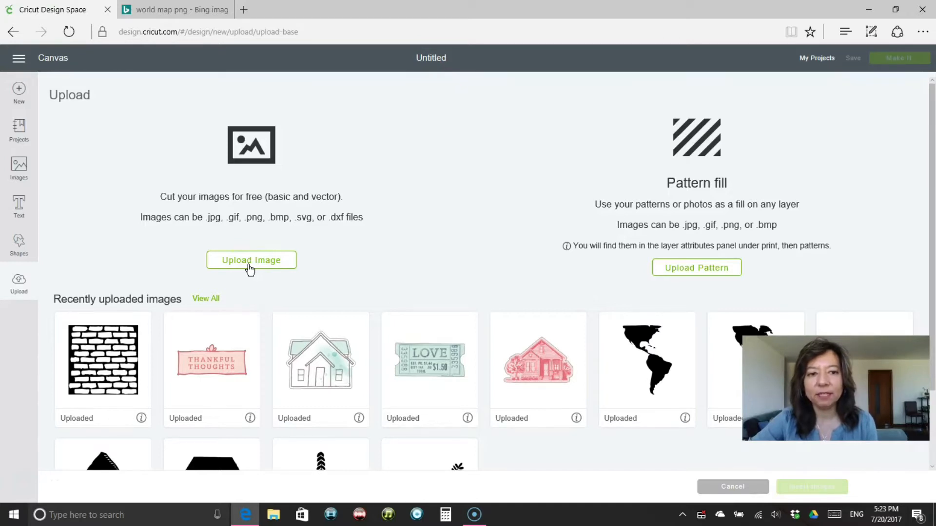
pyautogui.click(251, 259)
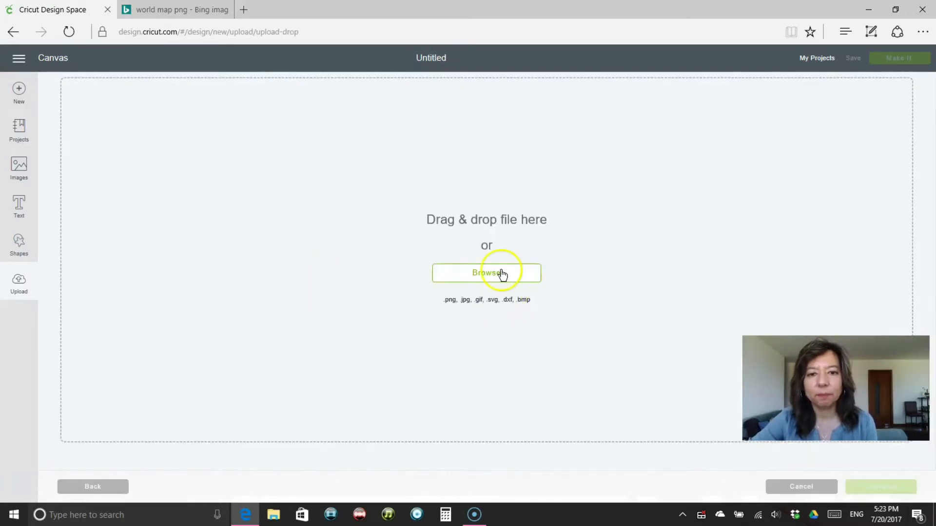
pyautogui.click(486, 273)
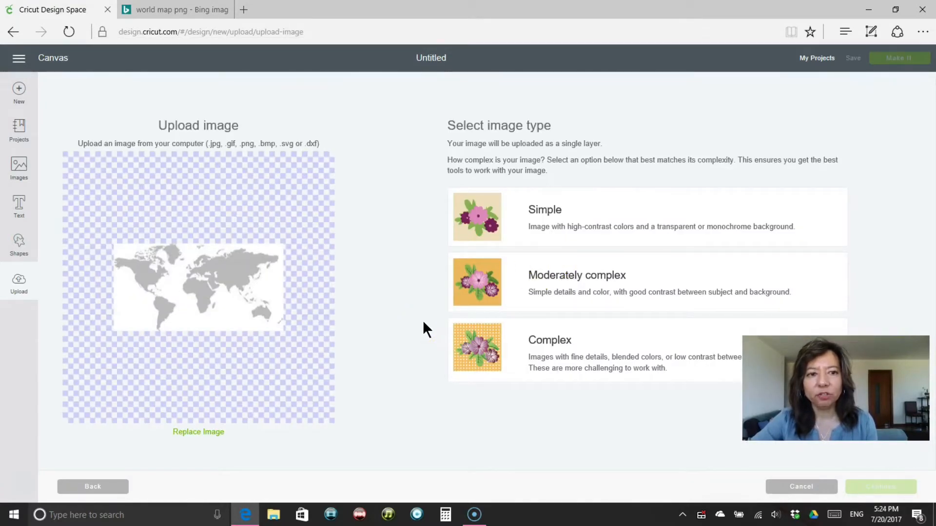
# Step: Mark the uploaded world map as a Simple image type
pyautogui.click(548, 349)
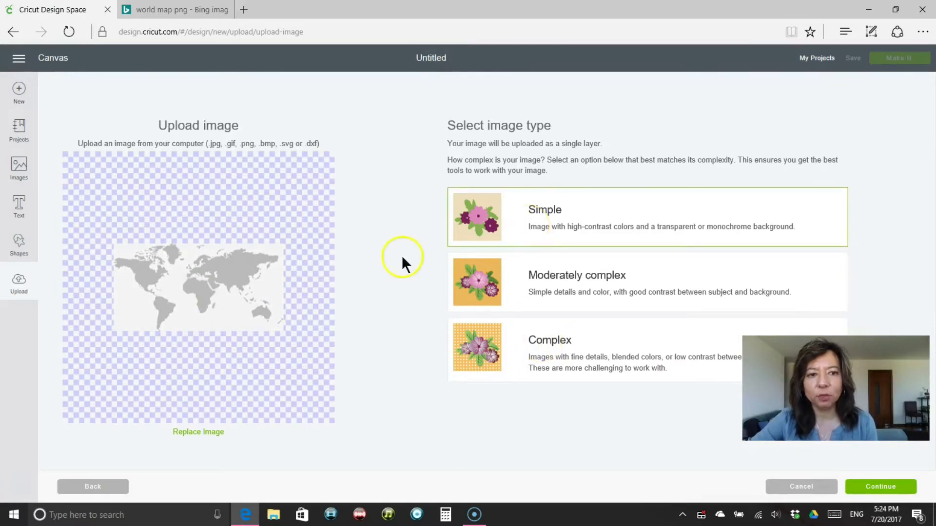
pyautogui.moveTo(289, 315)
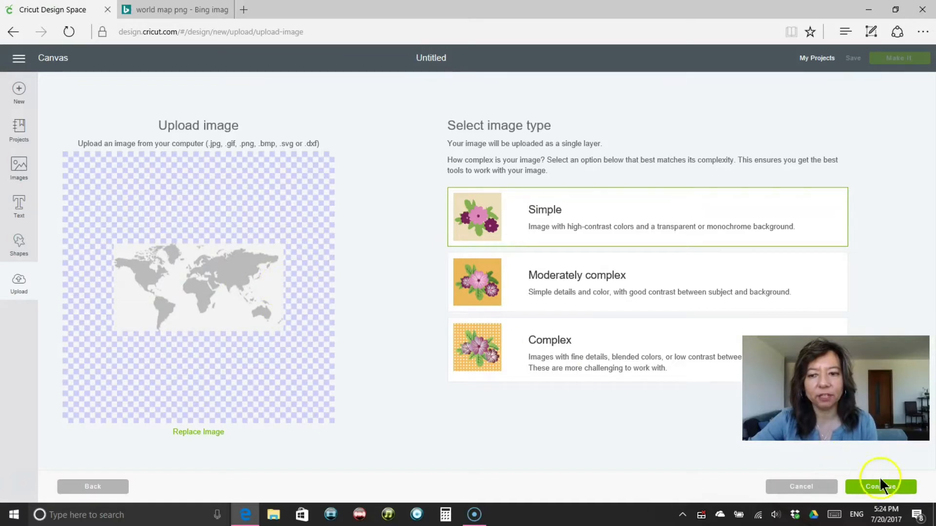
# Step: Continue to the Select & erase screen and zoom in on the world map preview
pyautogui.click(880, 486)
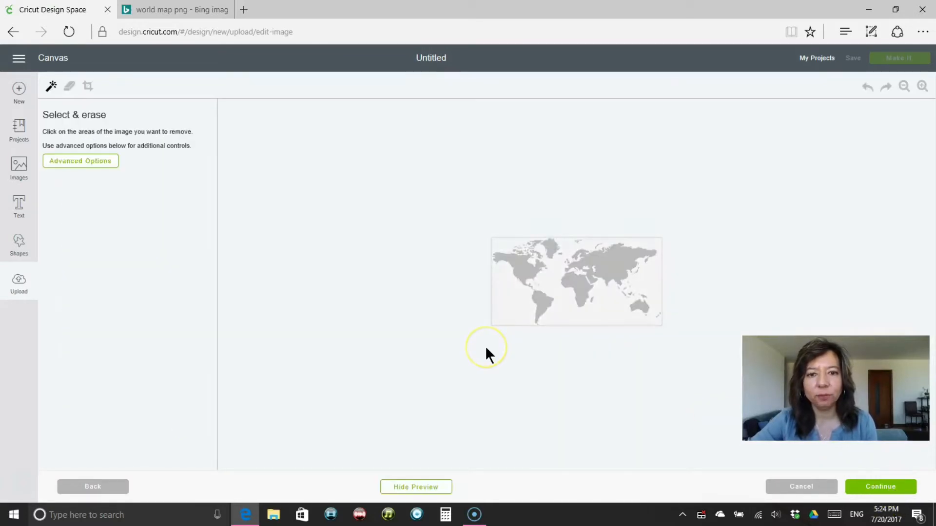
pyautogui.moveTo(530, 270)
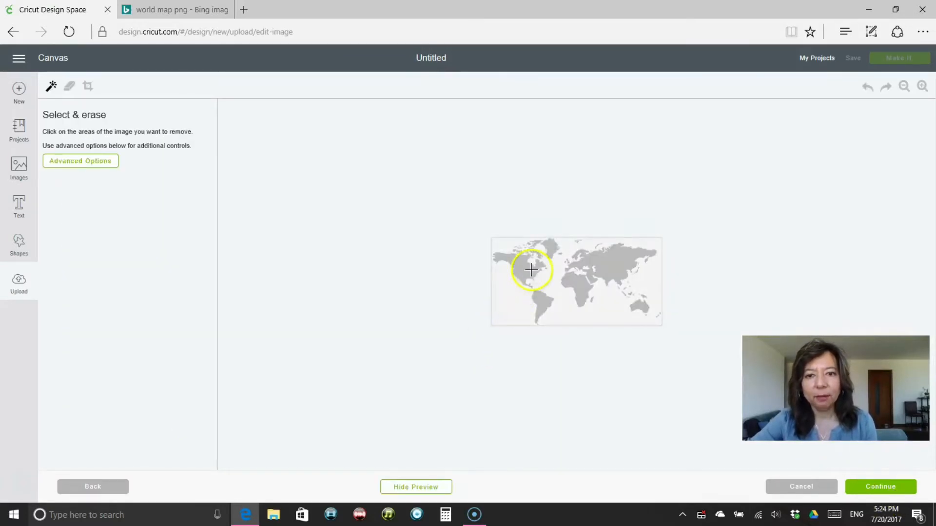
pyautogui.moveTo(540, 262)
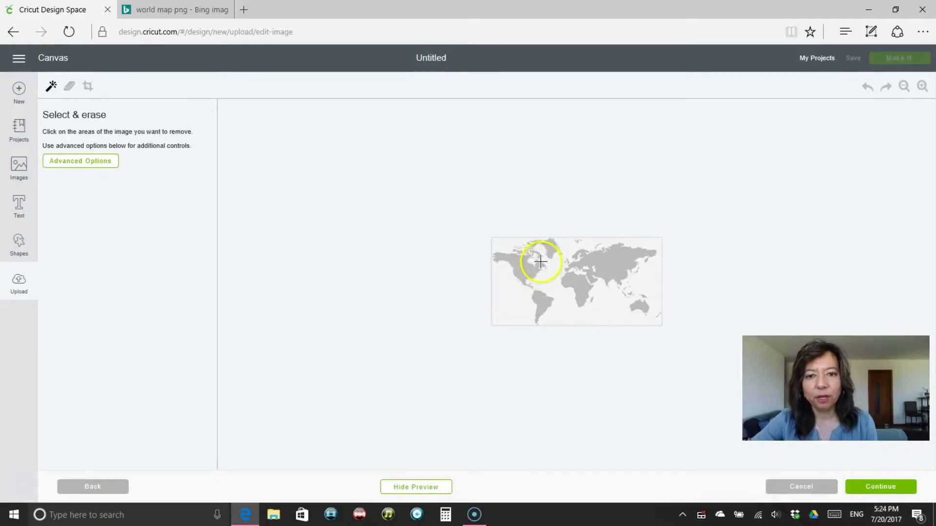
pyautogui.moveTo(543, 309)
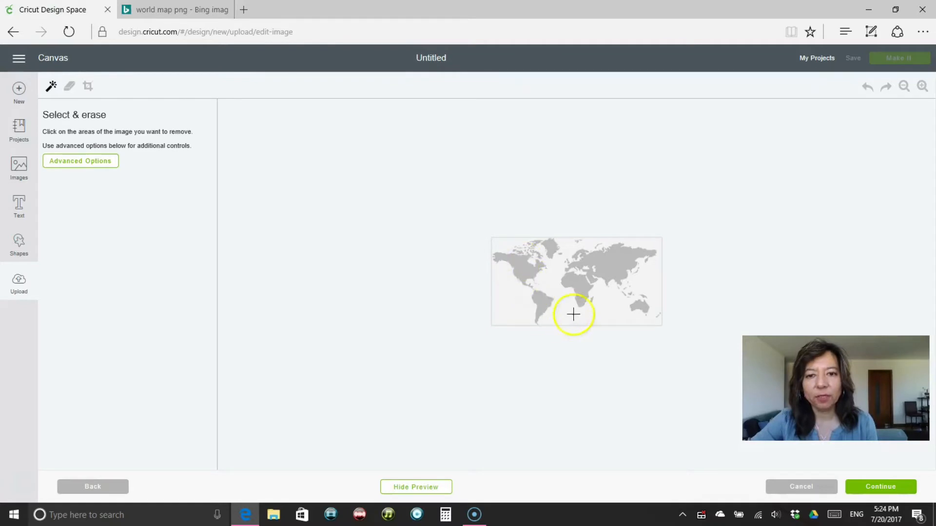
pyautogui.moveTo(551, 273)
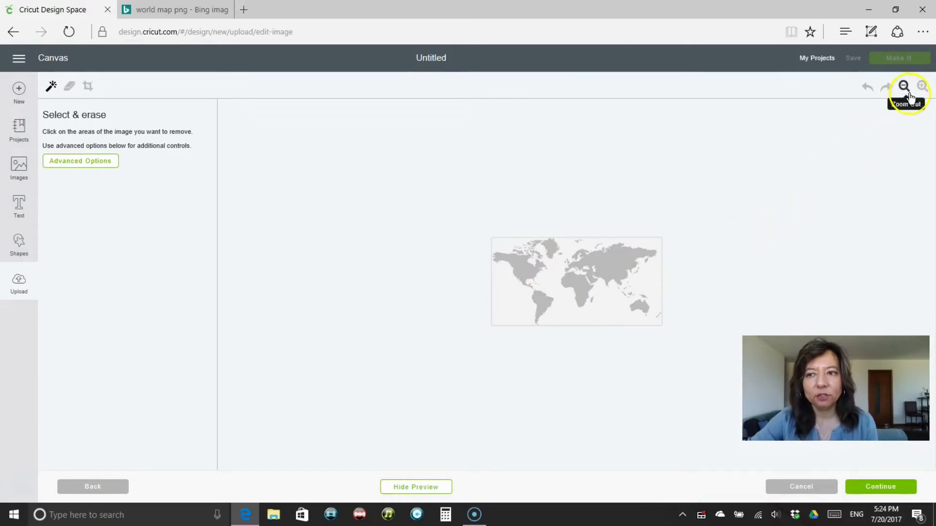
pyautogui.moveTo(921, 85)
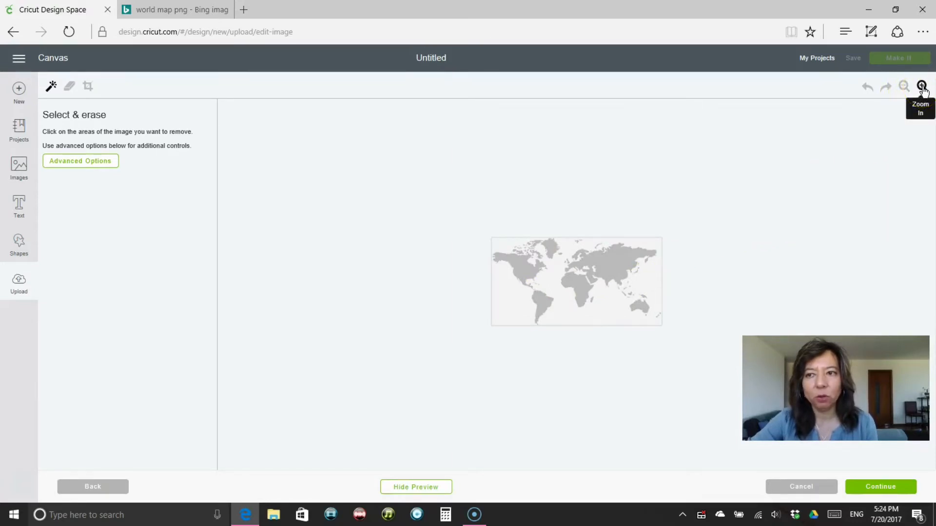
pyautogui.click(921, 86)
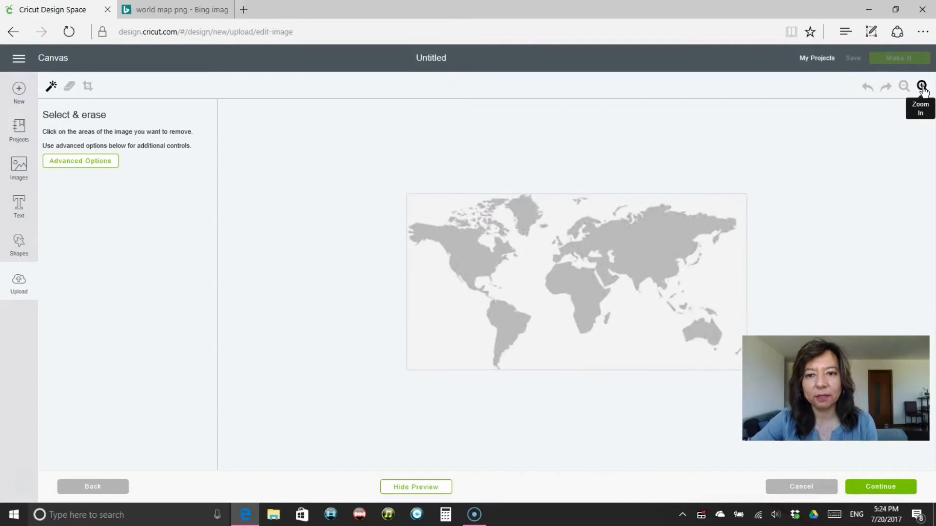
pyautogui.click(921, 86)
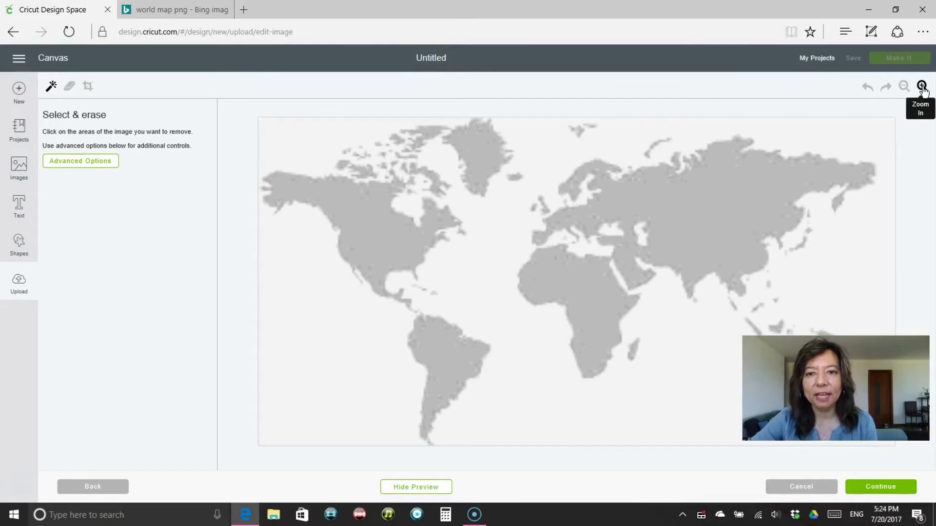
pyautogui.moveTo(560, 186)
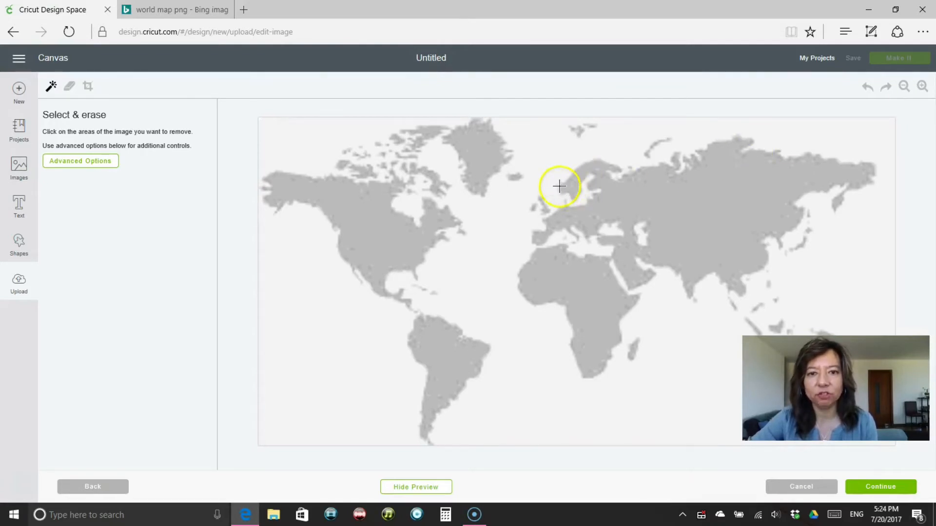
pyautogui.moveTo(54, 101)
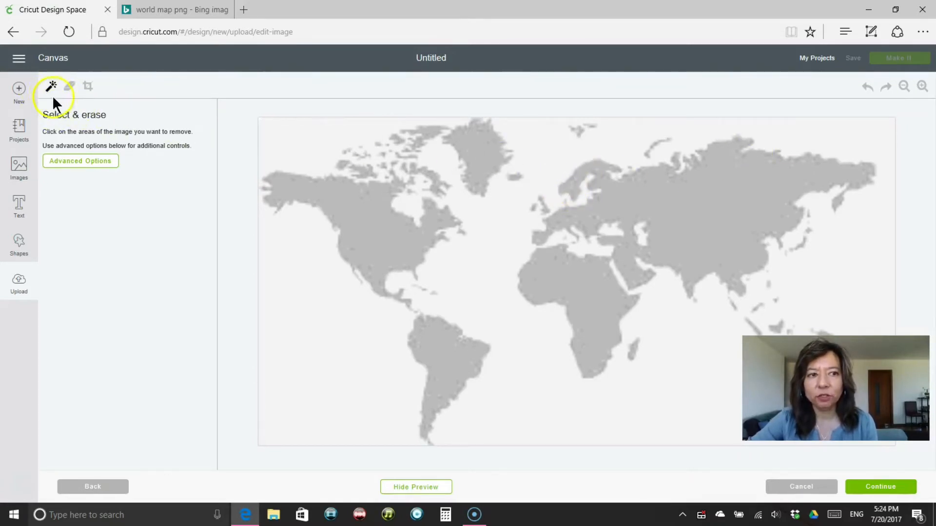
pyautogui.moveTo(53, 87)
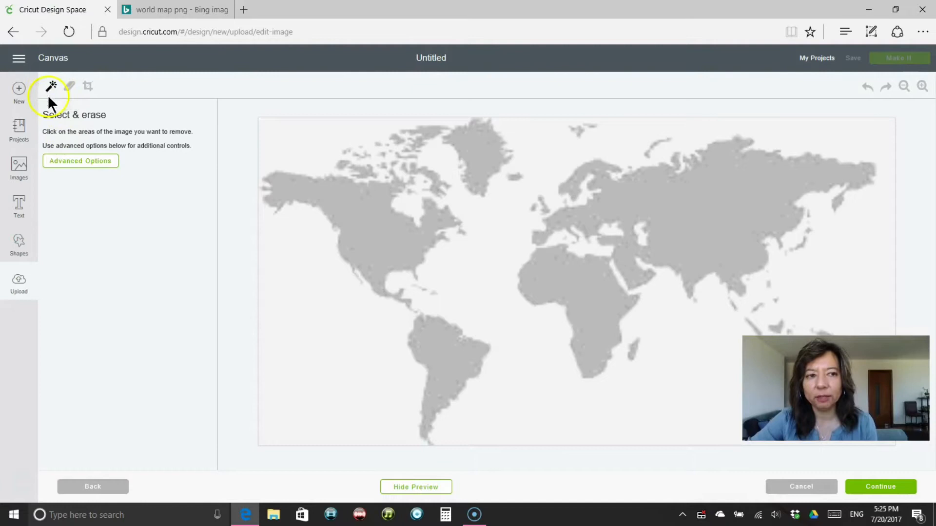
pyautogui.moveTo(51, 86)
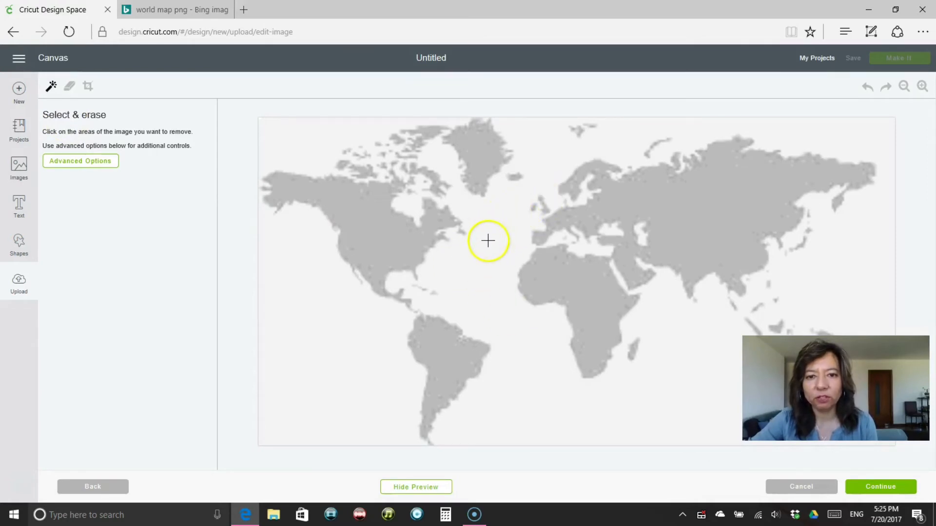
pyautogui.moveTo(500, 225)
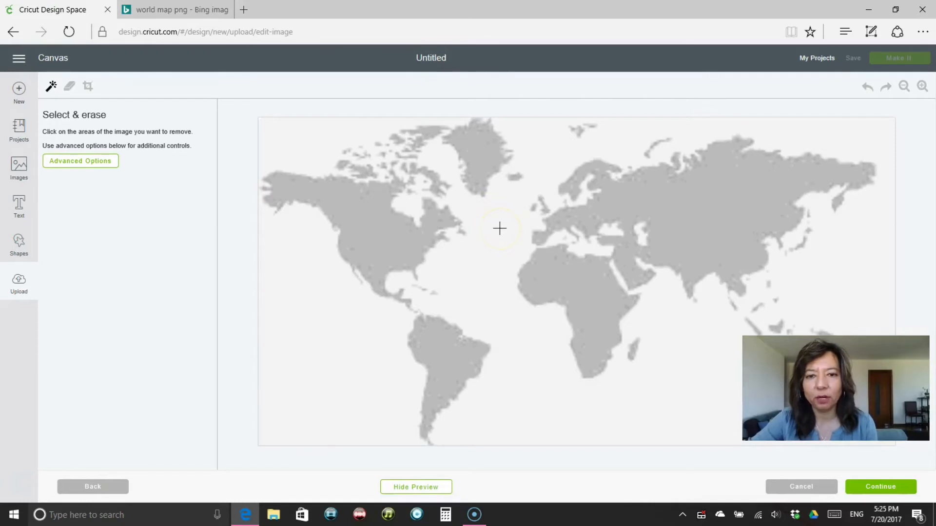
# Step: Wand away the white ocean areas so the sea around the continents becomes transparent
pyautogui.click(301, 260)
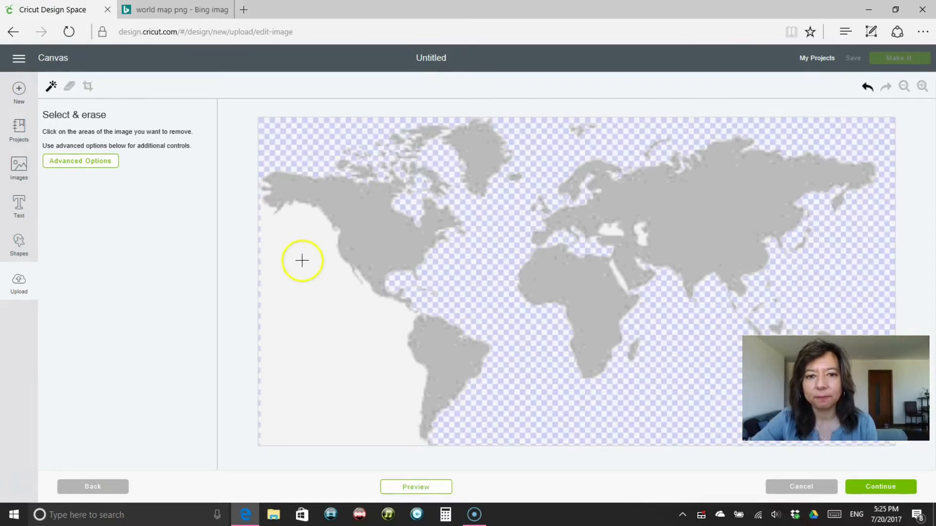
pyautogui.click(301, 262)
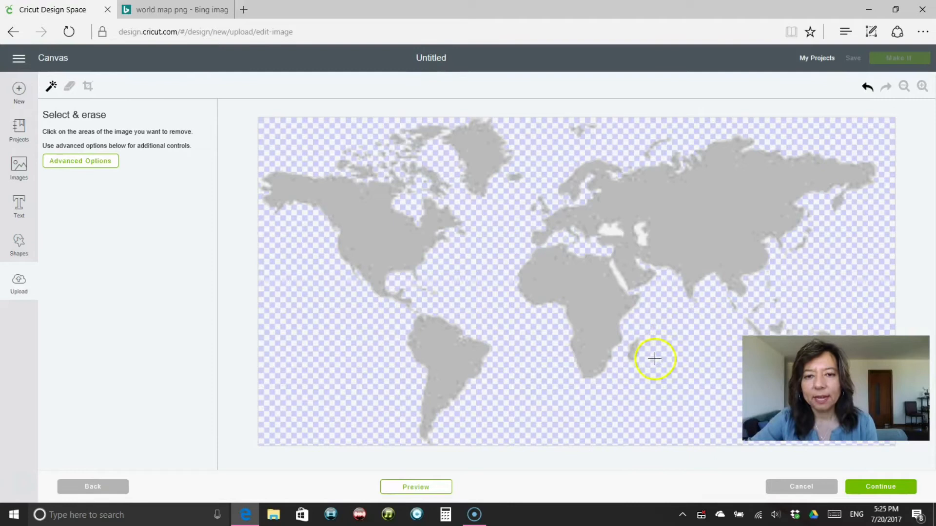
pyautogui.moveTo(714, 204)
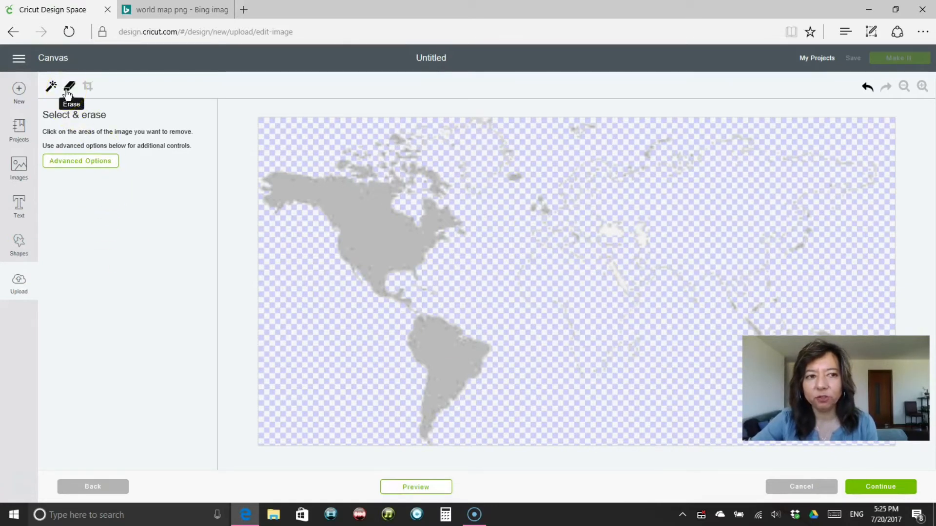
# Step: Brush over leftover islands with the eraser, undoing an erase that removed too much
pyautogui.click(69, 87)
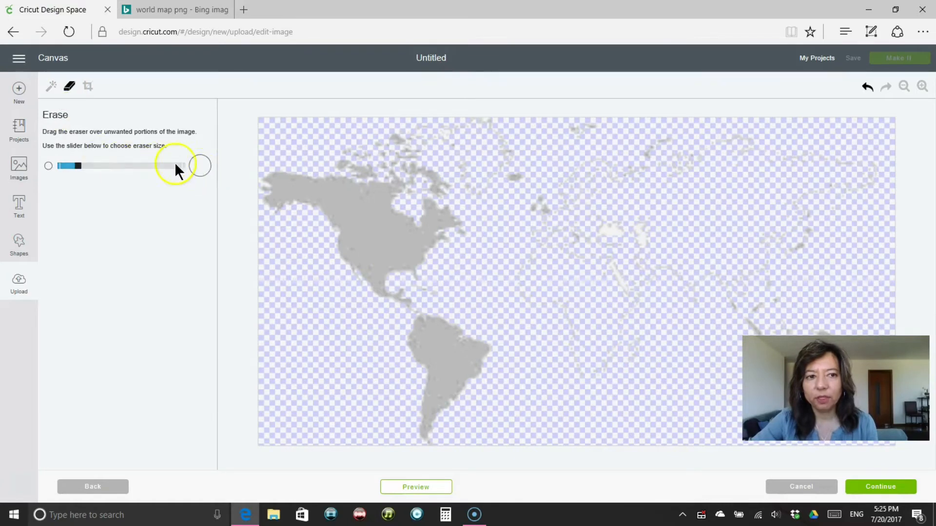
pyautogui.moveTo(75, 166); pyautogui.dragTo(125, 166)
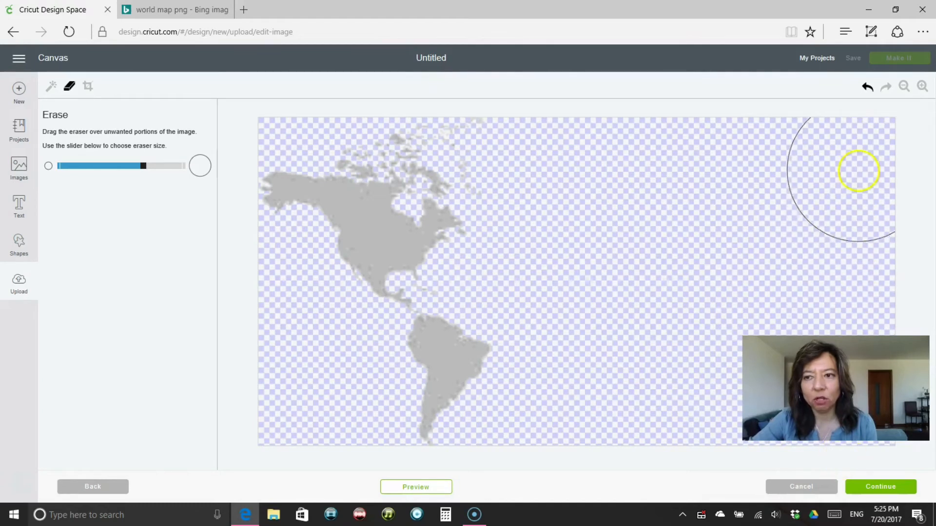
pyautogui.moveTo(730, 169)
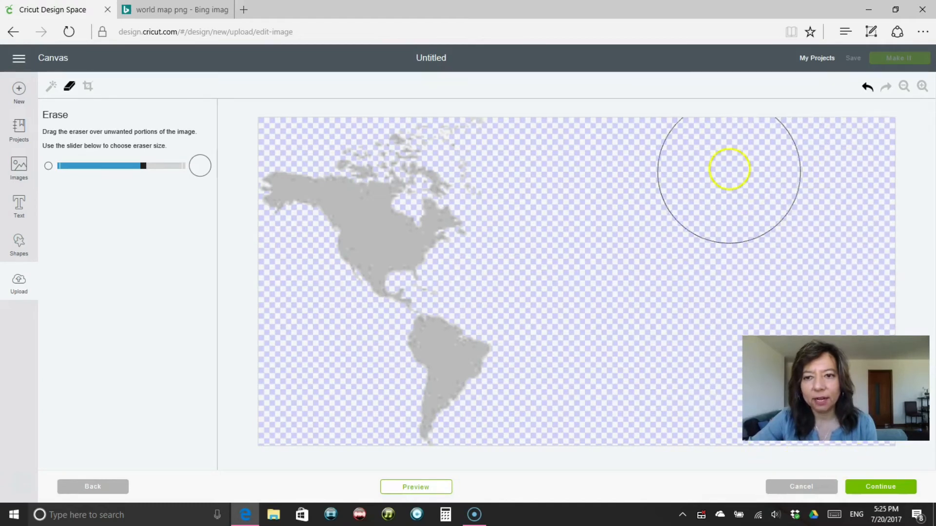
pyautogui.moveTo(597, 207)
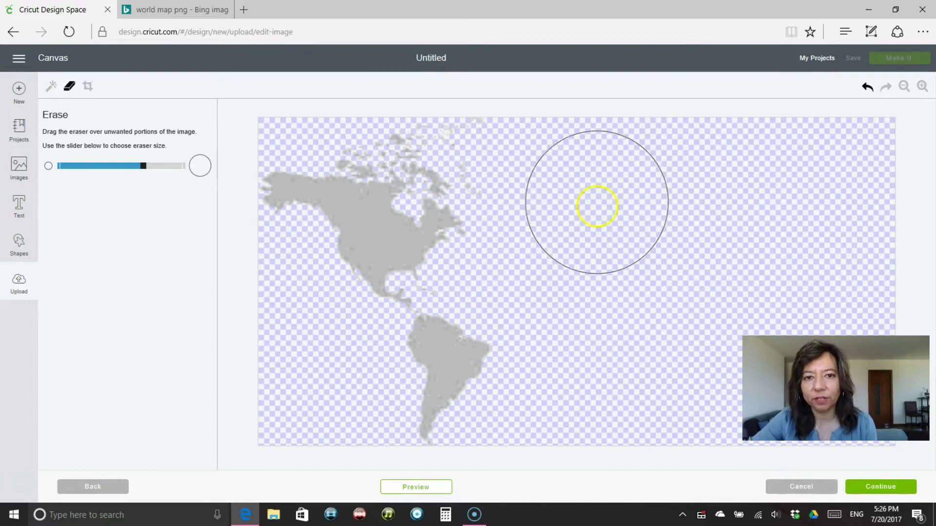
pyautogui.moveTo(568, 178)
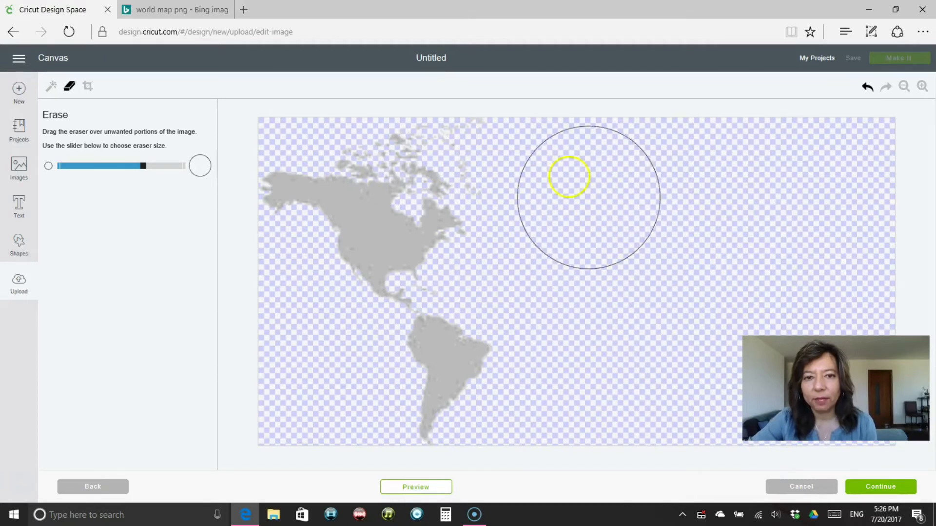
pyautogui.moveTo(490, 126)
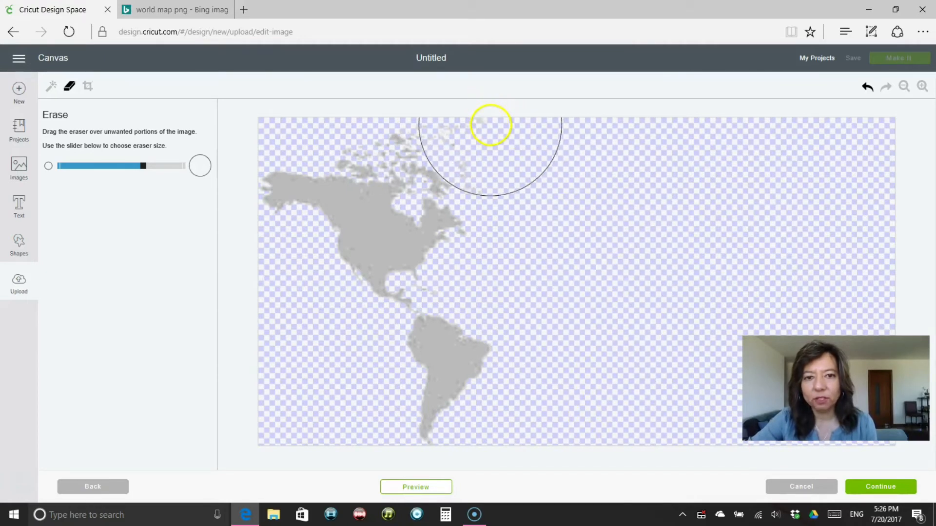
pyautogui.moveTo(495, 126)
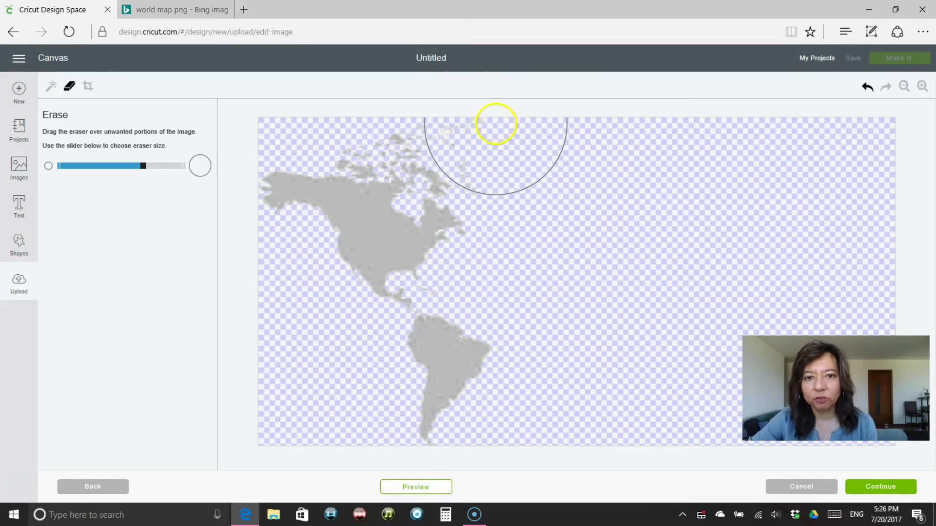
pyautogui.moveTo(142, 166); pyautogui.dragTo(123, 166)
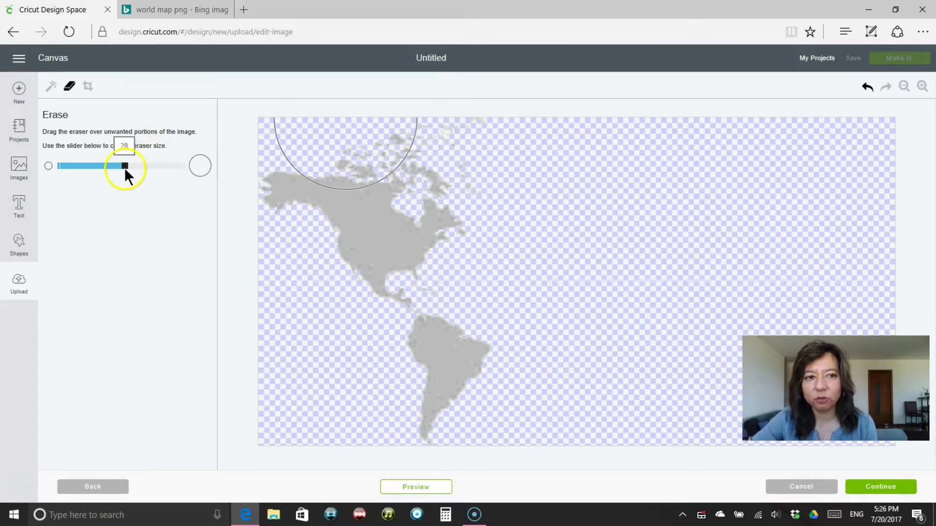
pyautogui.moveTo(126, 166); pyautogui.dragTo(115, 166)
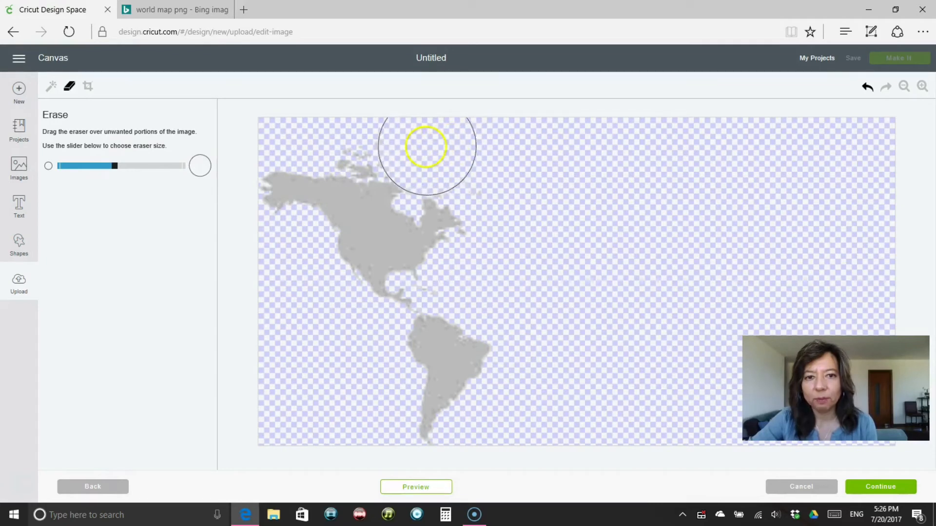
pyautogui.moveTo(426, 147); pyautogui.dragTo(256, 146)
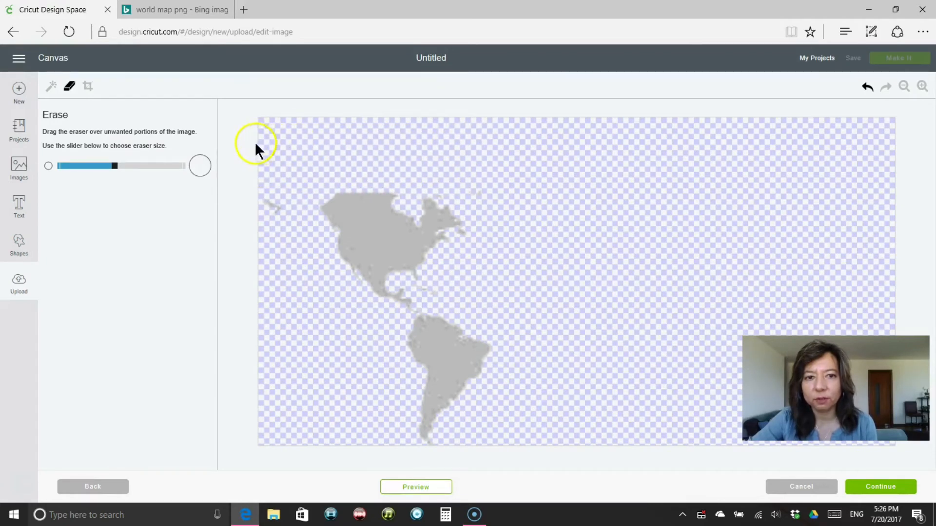
pyautogui.moveTo(242, 186)
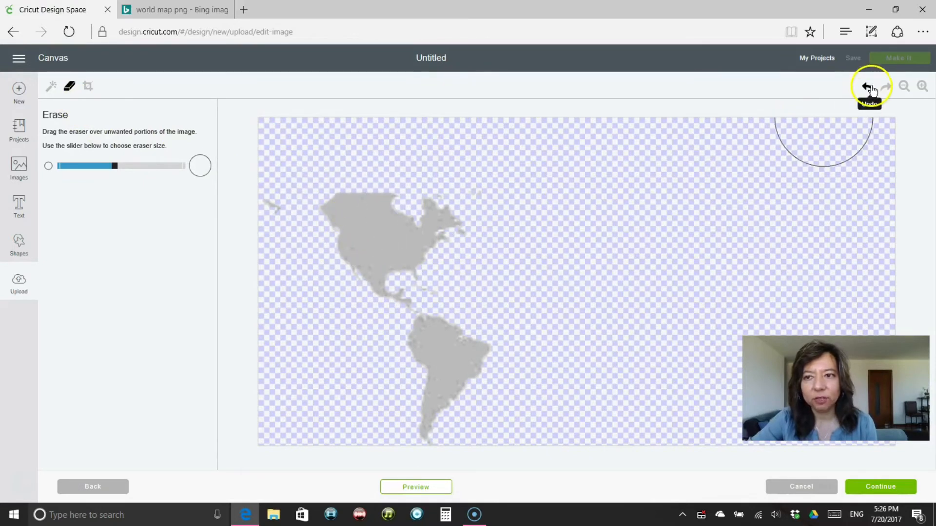
pyautogui.click(866, 86)
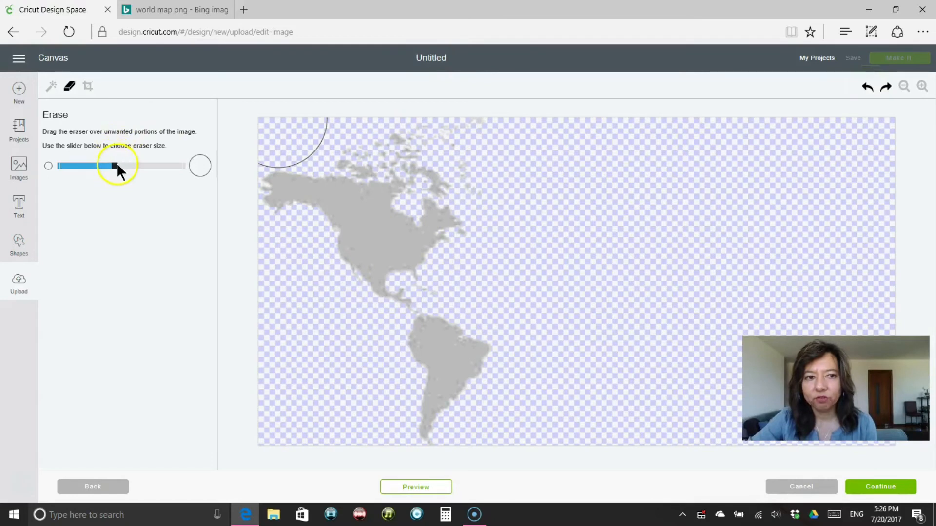
# Step: With a smaller eraser remove the Arctic islands above Canada and Alaska's western tip, then continue
pyautogui.moveTo(112, 166); pyautogui.dragTo(98, 166)
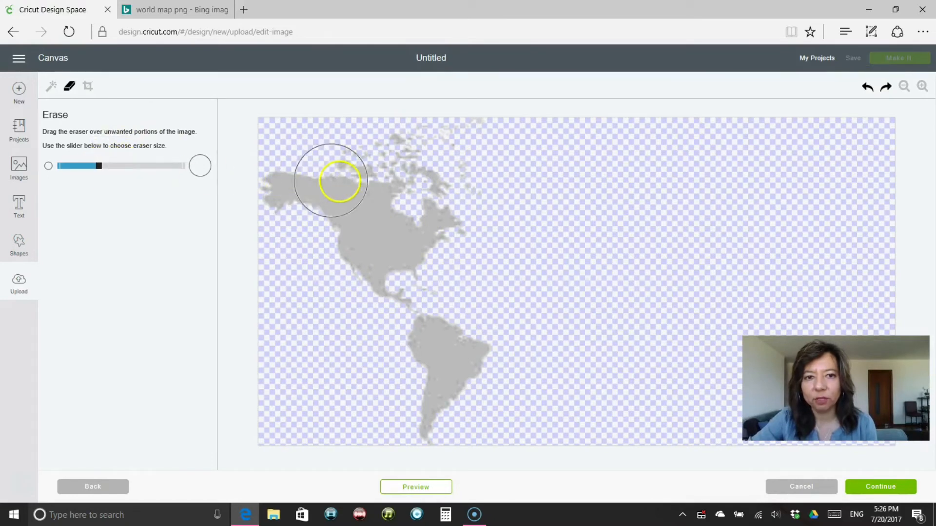
pyautogui.moveTo(331, 179); pyautogui.dragTo(362, 163)
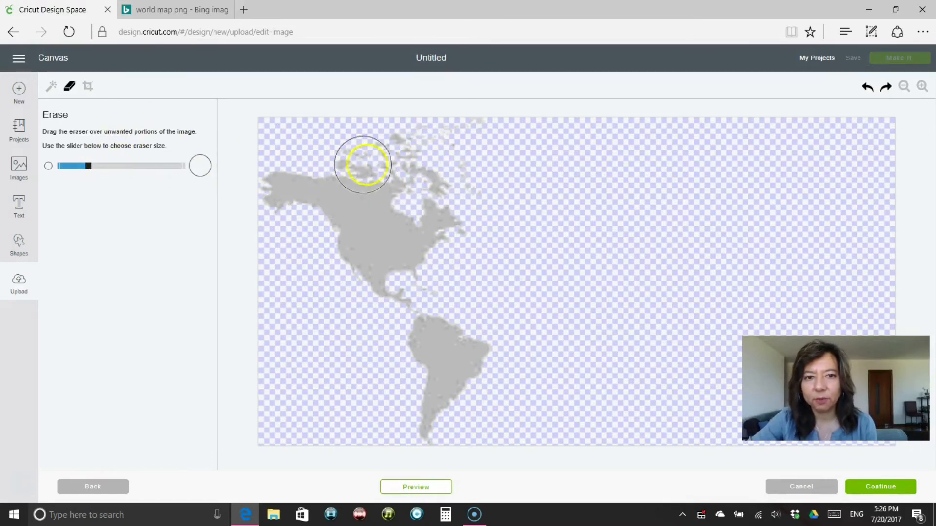
pyautogui.moveTo(363, 163); pyautogui.dragTo(281, 174)
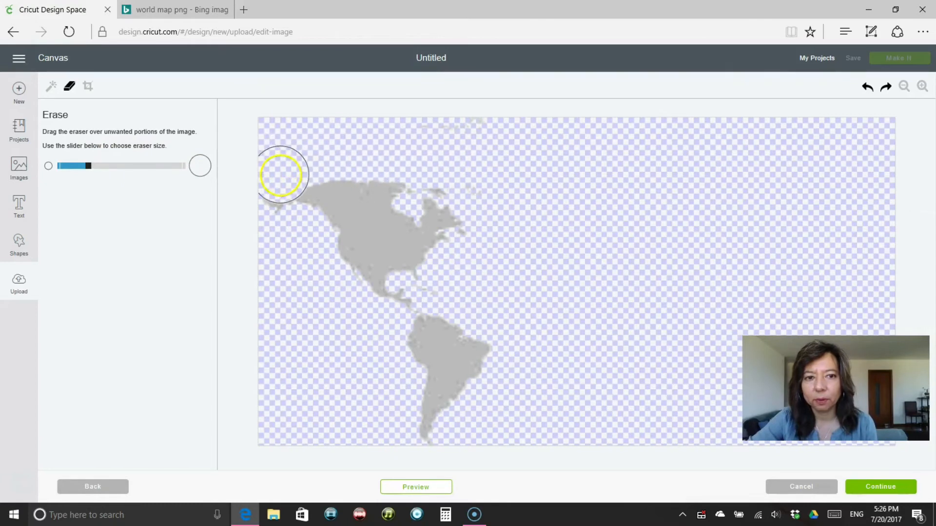
pyautogui.moveTo(280, 174); pyautogui.dragTo(465, 191)
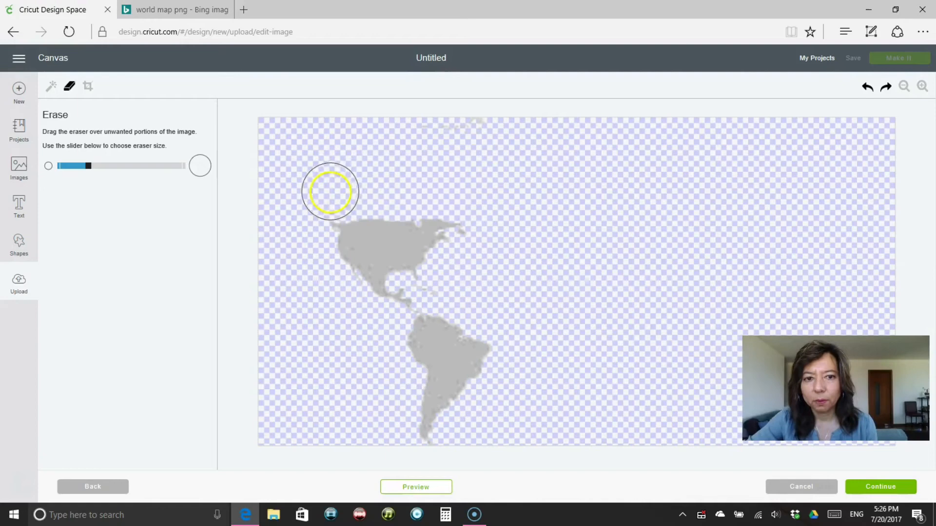
pyautogui.moveTo(305, 296)
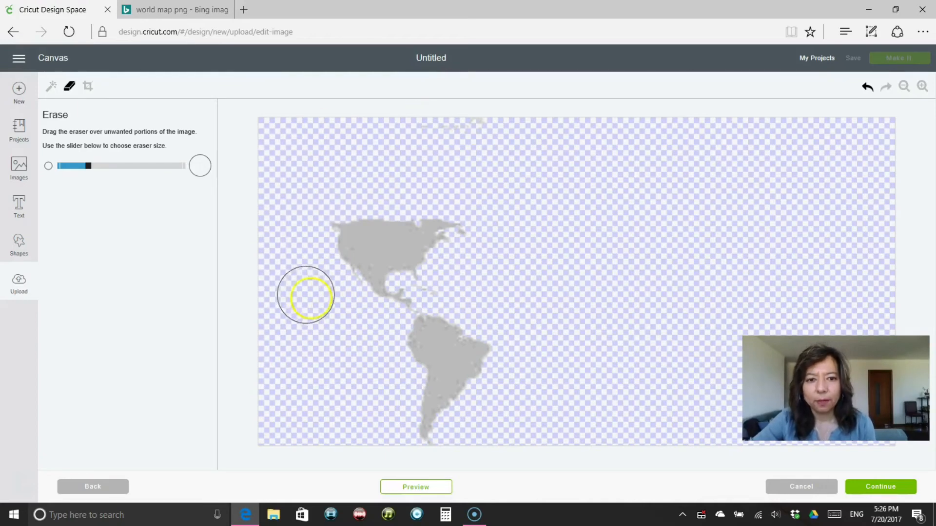
pyautogui.click(880, 486)
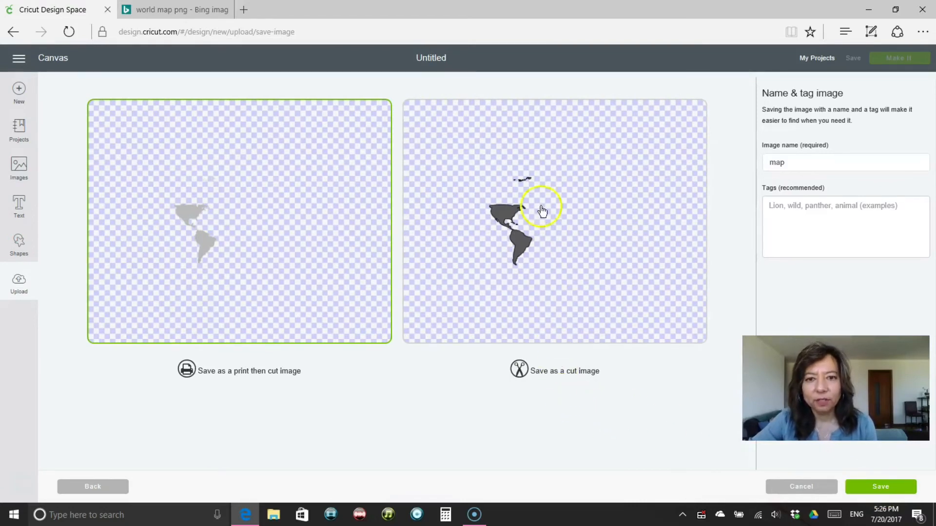
pyautogui.moveTo(531, 235)
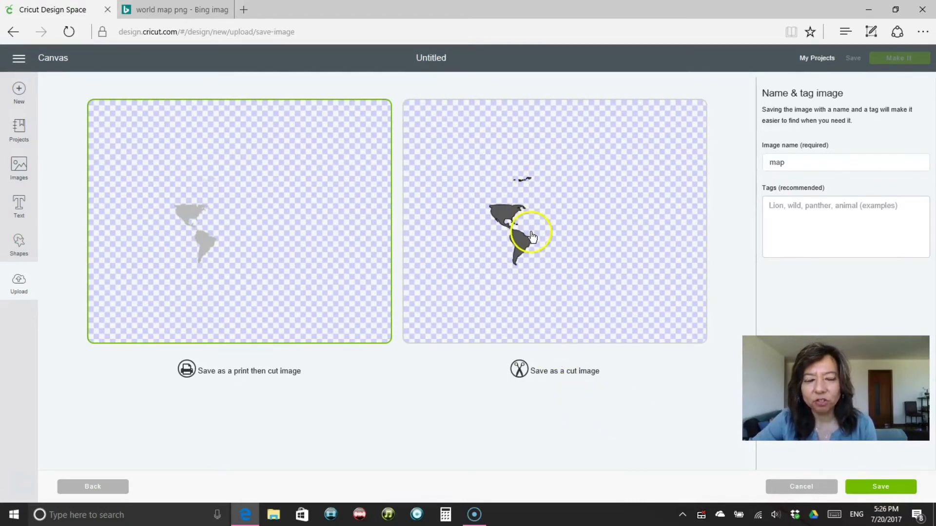
# Step: Return from the Name & tag screen back to the Select & erase cleanup step
pyautogui.click(564, 370)
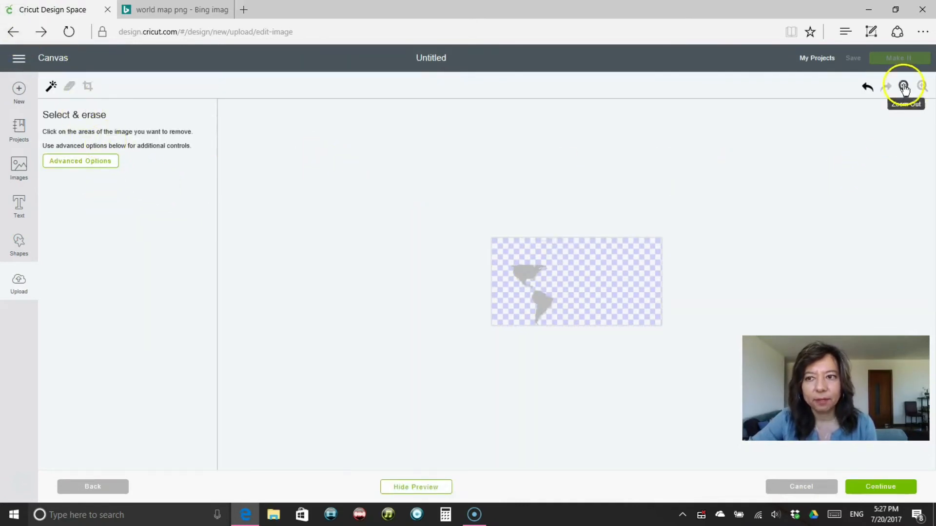
# Step: Zoom in on the two-Americas map and reactivate the eraser for the stray speck
pyautogui.click(921, 86)
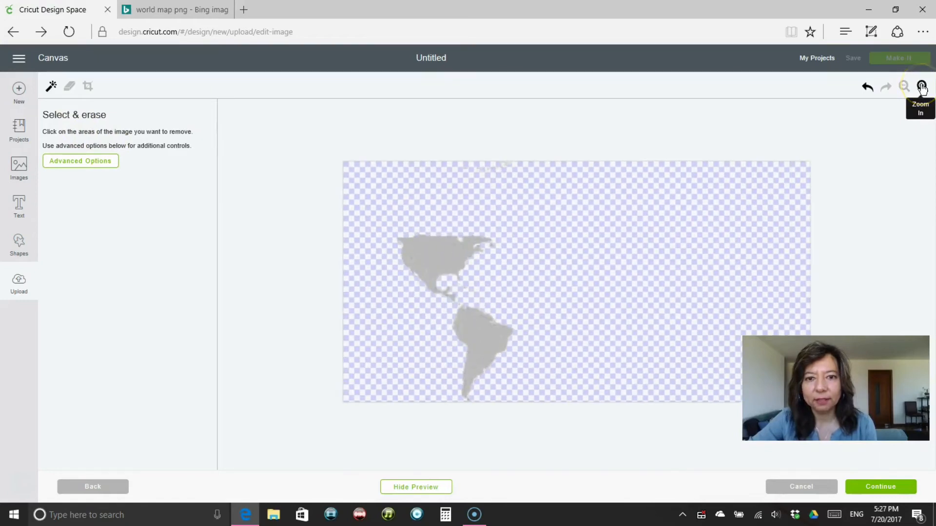
pyautogui.click(921, 86)
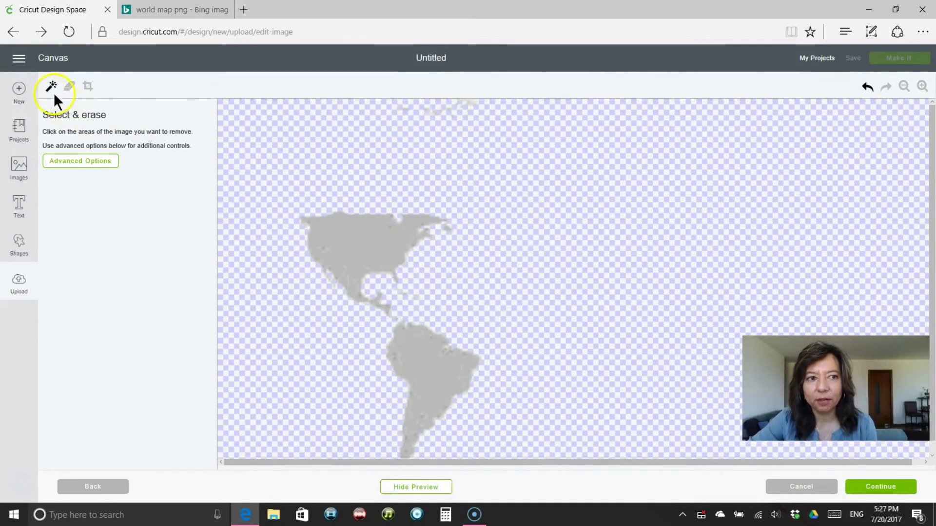
pyautogui.click(69, 86)
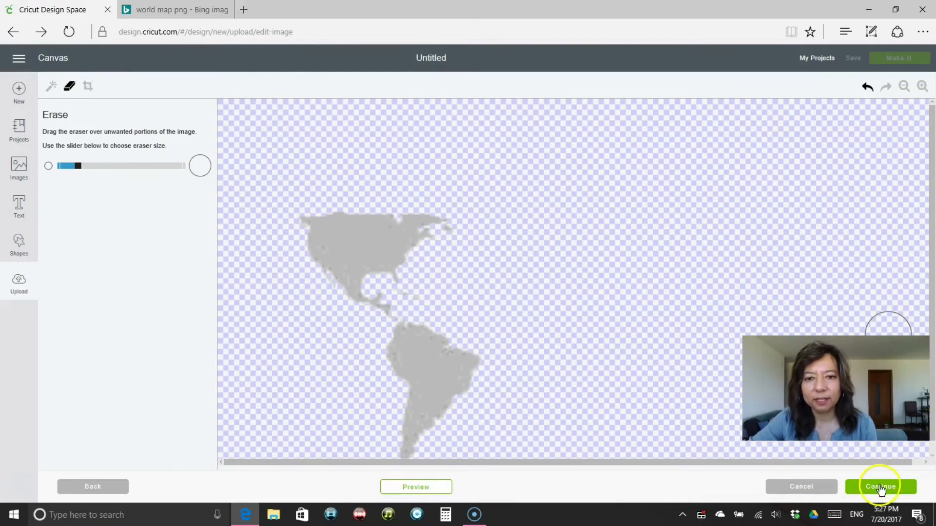
# Step: Save the cleaned map as a cut image named and tagged 'map'
pyautogui.click(879, 487)
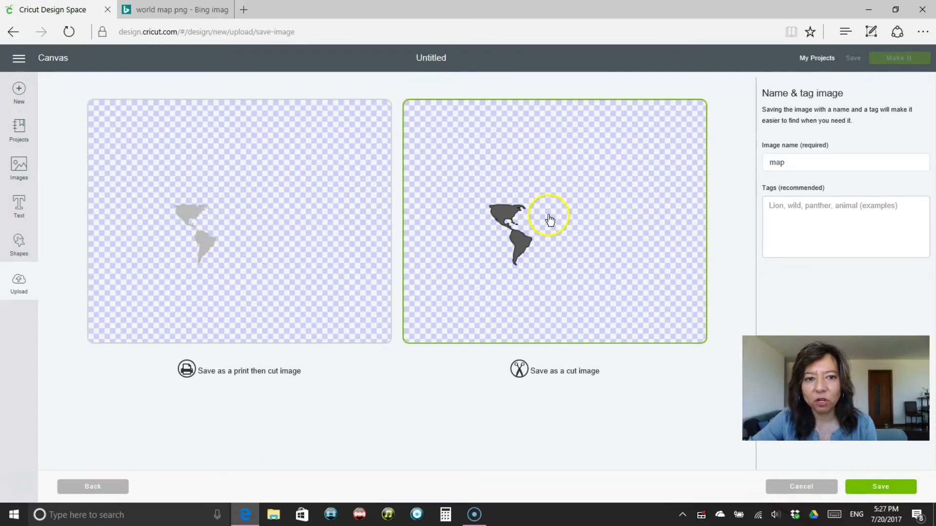
pyautogui.moveTo(232, 285)
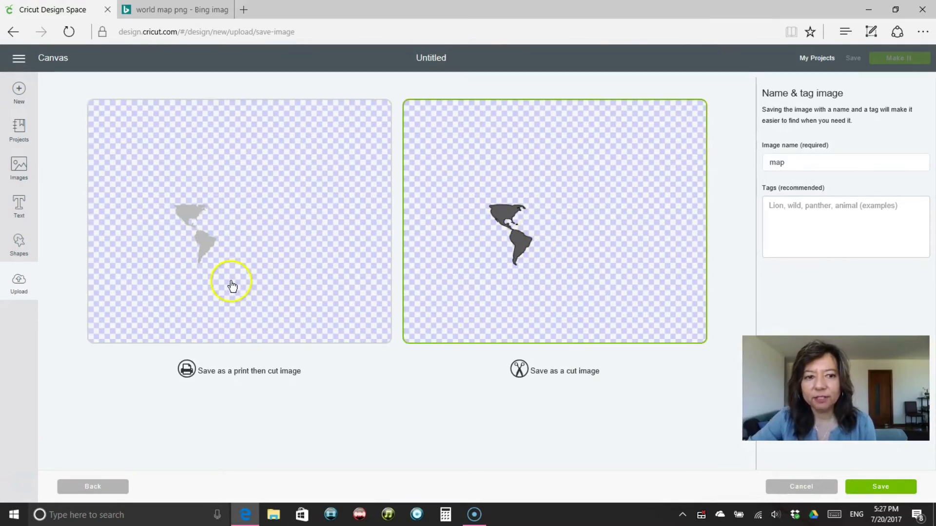
pyautogui.moveTo(228, 193)
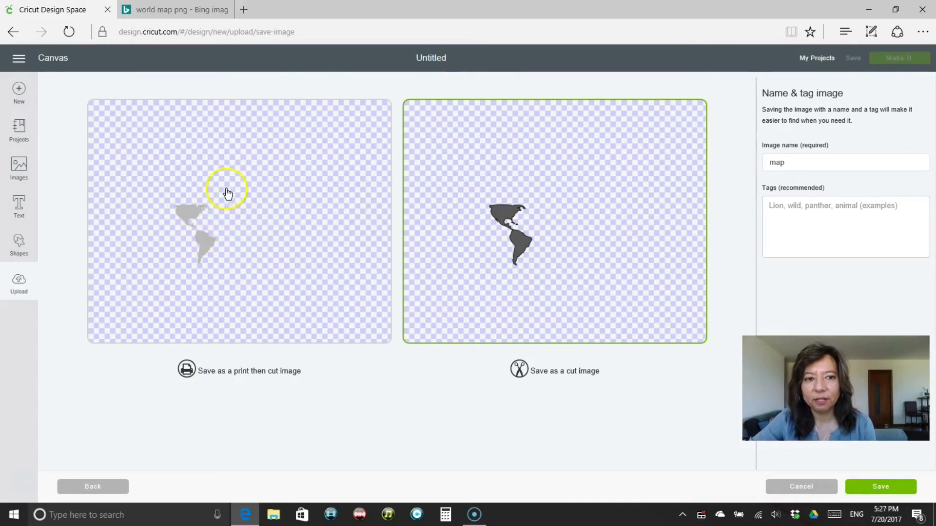
pyautogui.moveTo(524, 251)
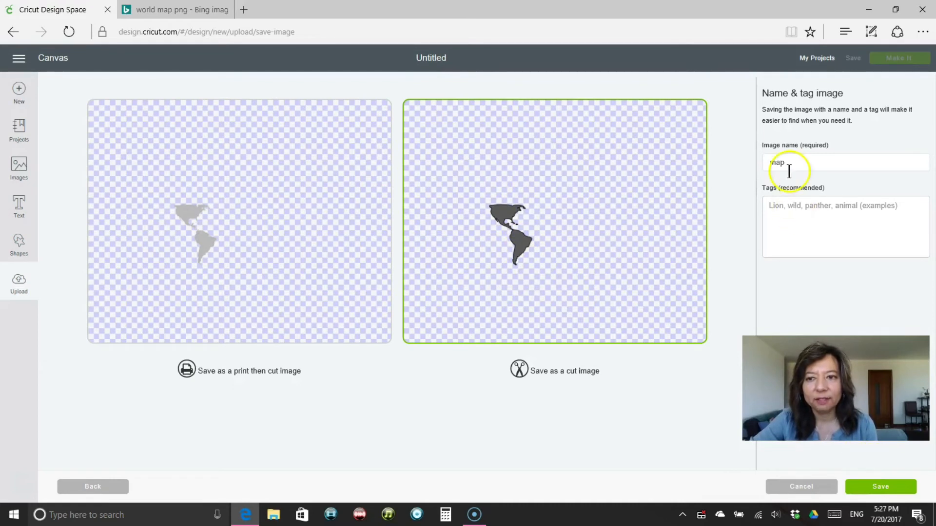
pyautogui.write('map')
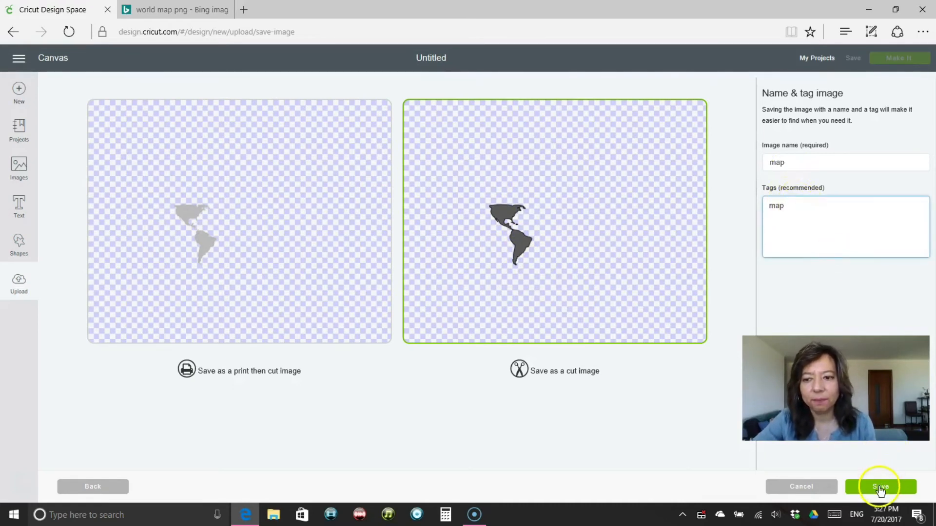
pyautogui.click(879, 487)
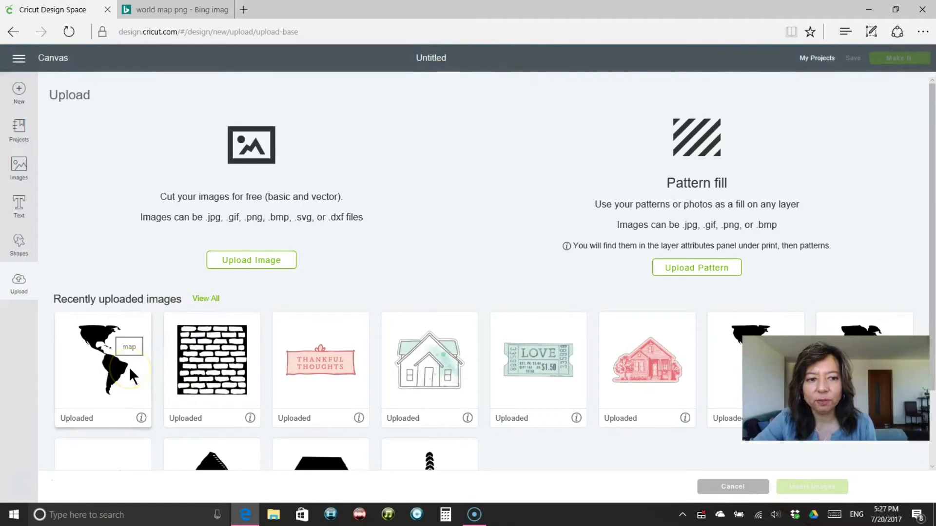
# Step: Insert the uploaded map onto the canvas and enlarge it to about 4 by 6 inches
pyautogui.click(103, 358)
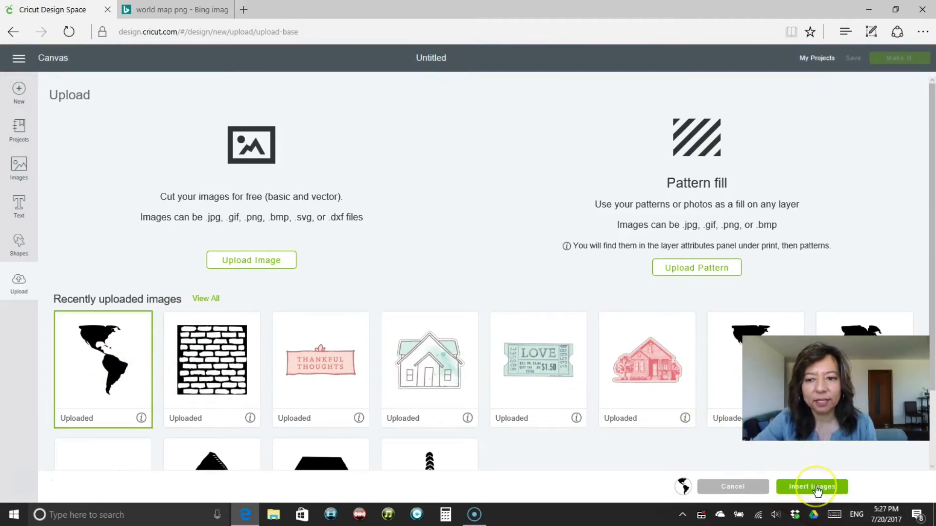
pyautogui.click(811, 486)
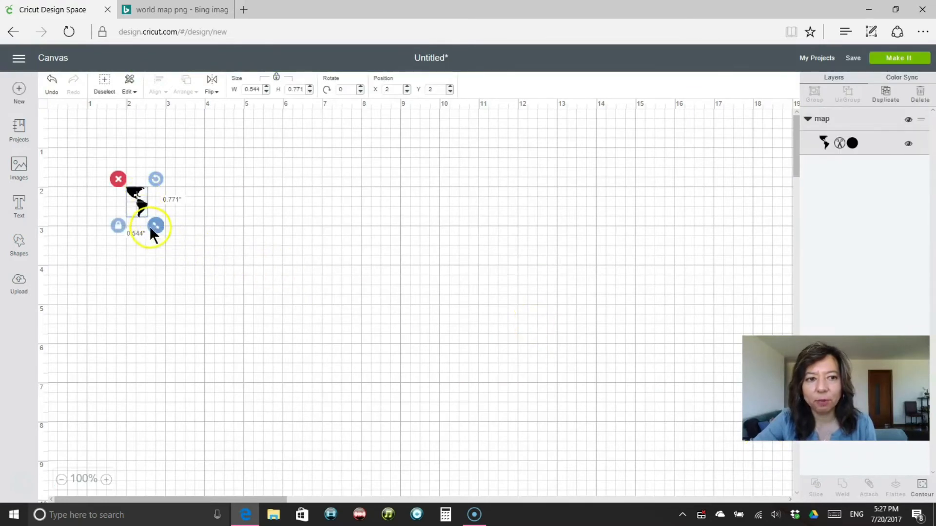
pyautogui.moveTo(155, 226); pyautogui.dragTo(298, 427)
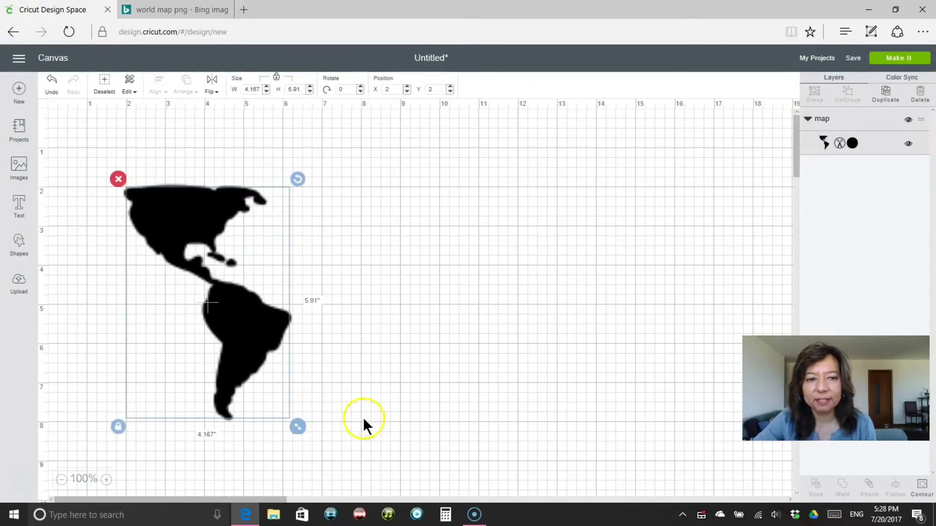
pyautogui.moveTo(250, 323)
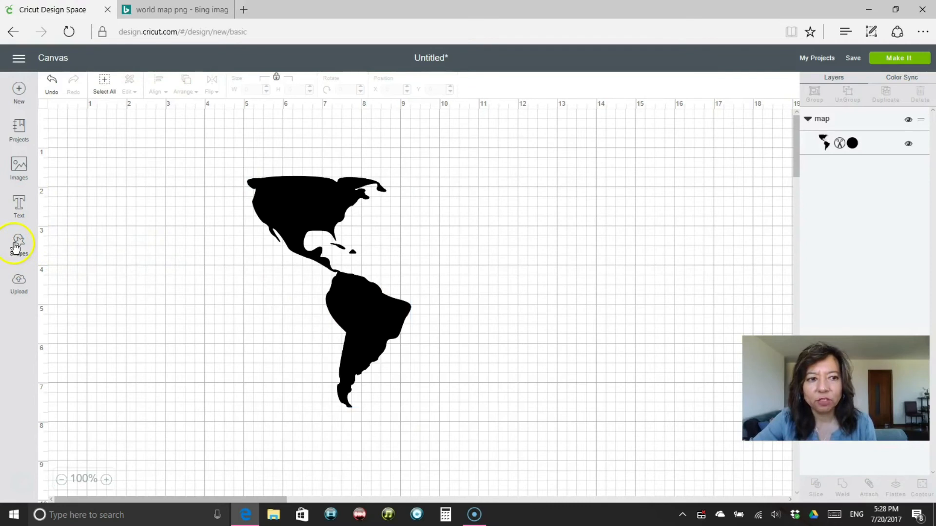
# Step: Add a square from Shapes and set its width to 4 as a sizing reference for the map
pyautogui.click(18, 241)
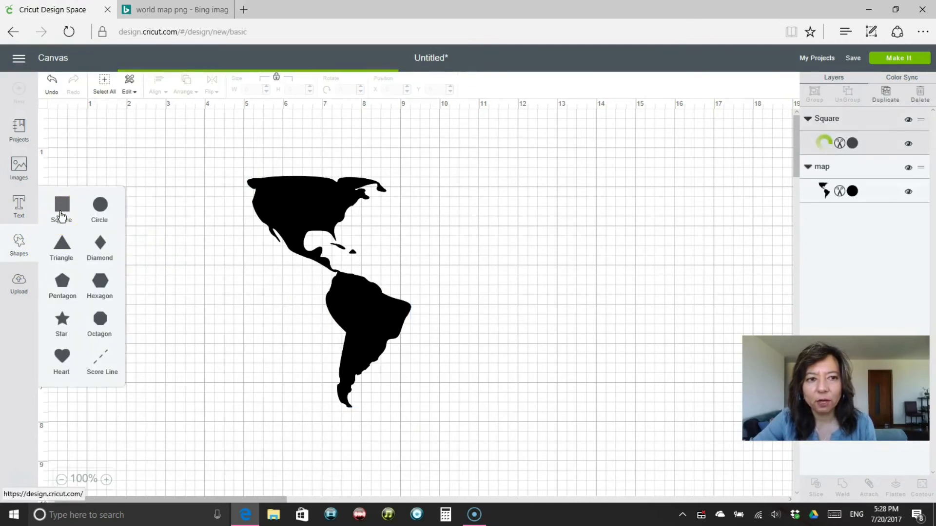
pyautogui.click(63, 208)
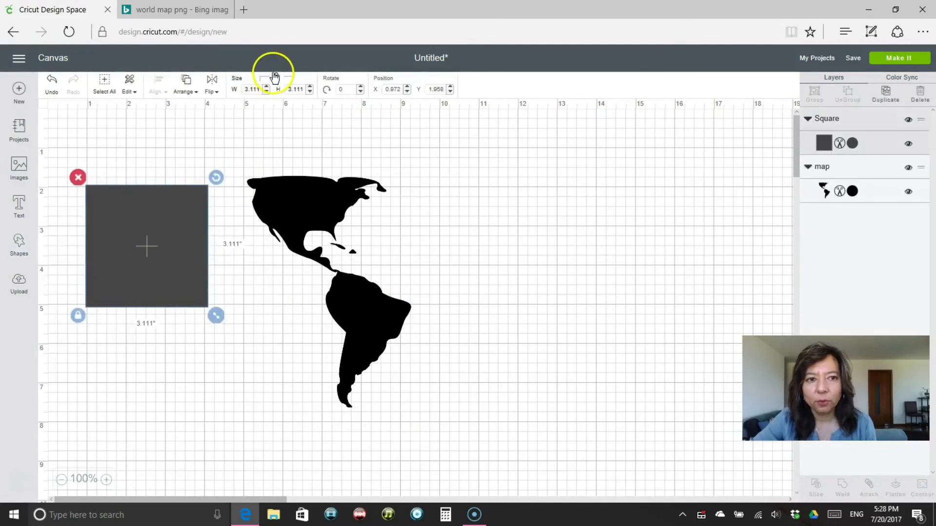
pyautogui.click(254, 88)
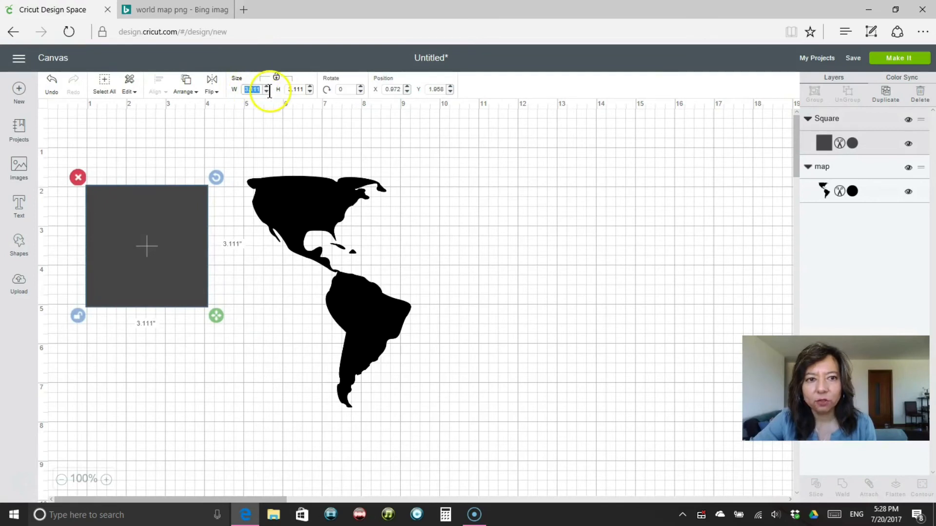
pyautogui.write('4')
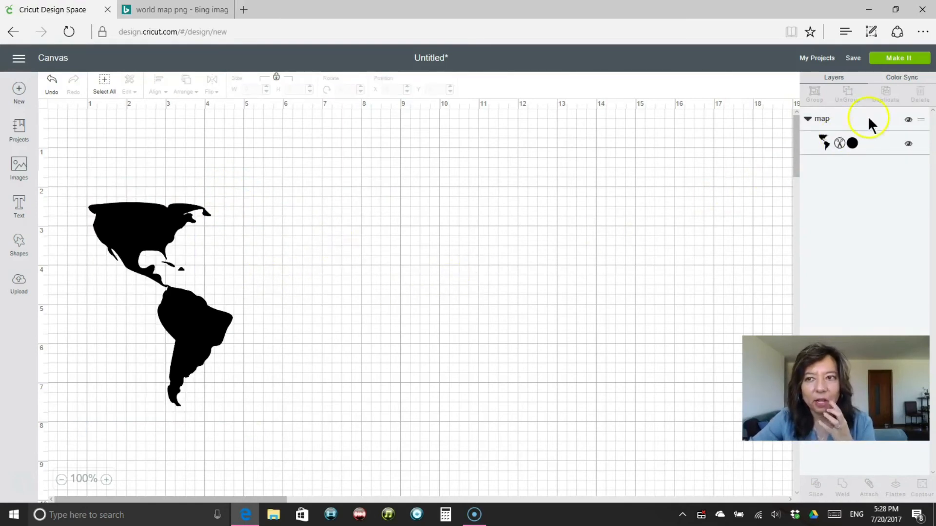
pyautogui.click(898, 57)
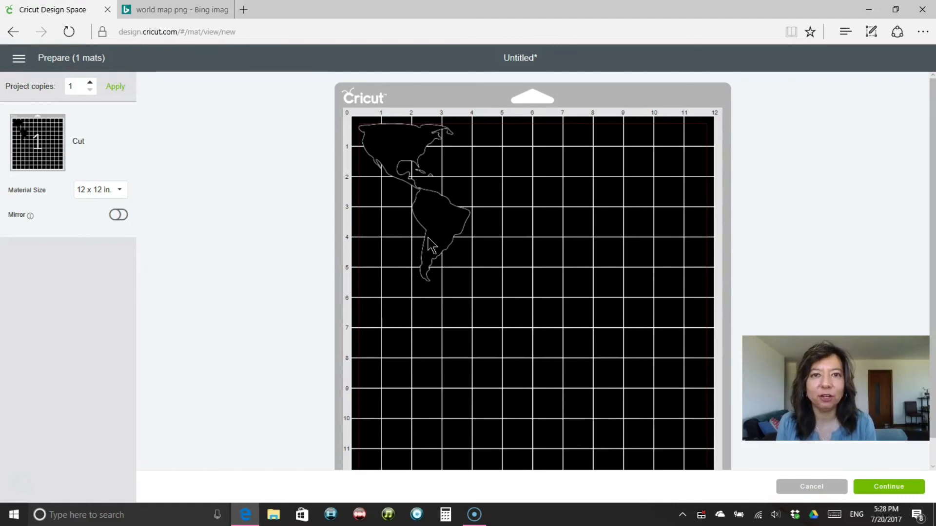
pyautogui.click(810, 486)
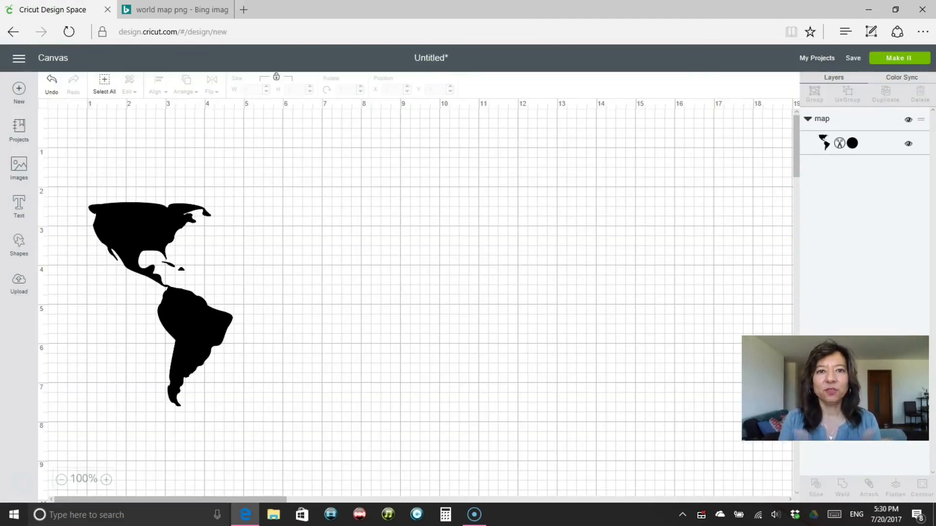